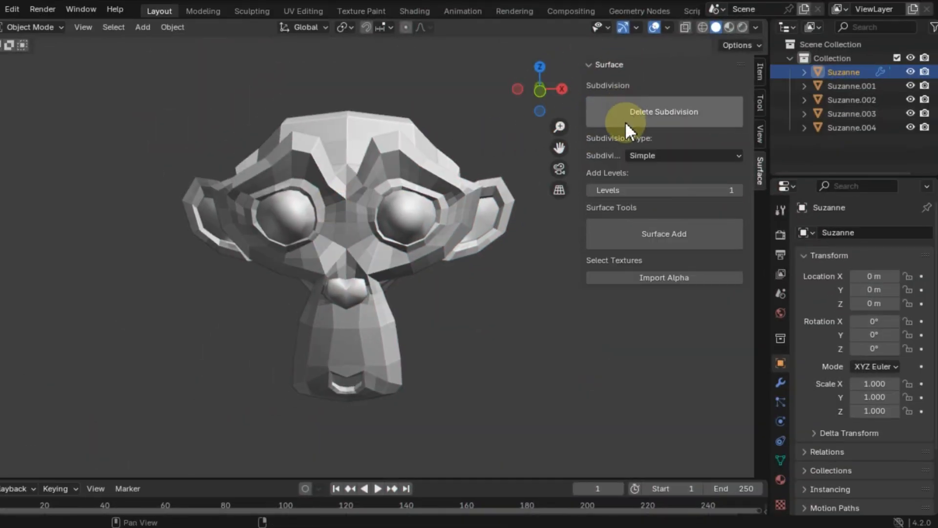
Apply Catmull-Clark subdivision at level 6 to Suzanne and add a fur surface
click(682, 155)
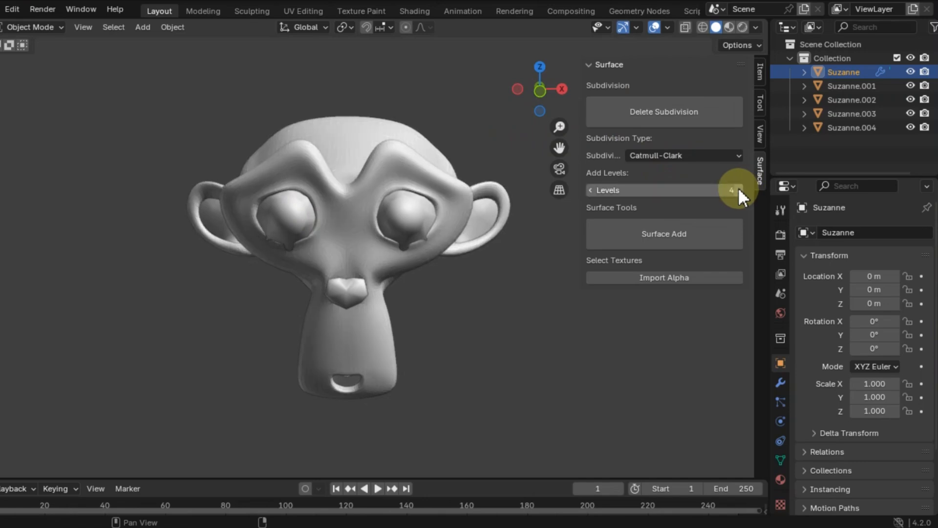
click(736, 189)
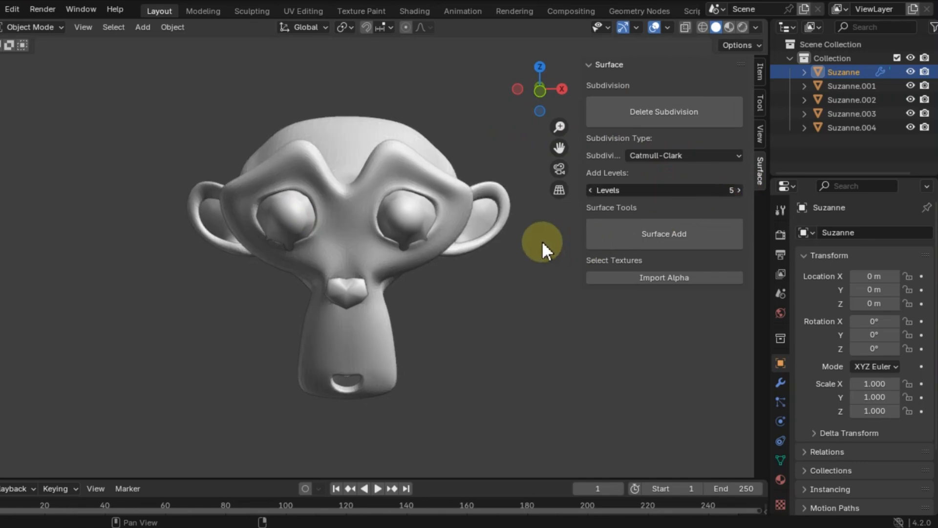
click(737, 190)
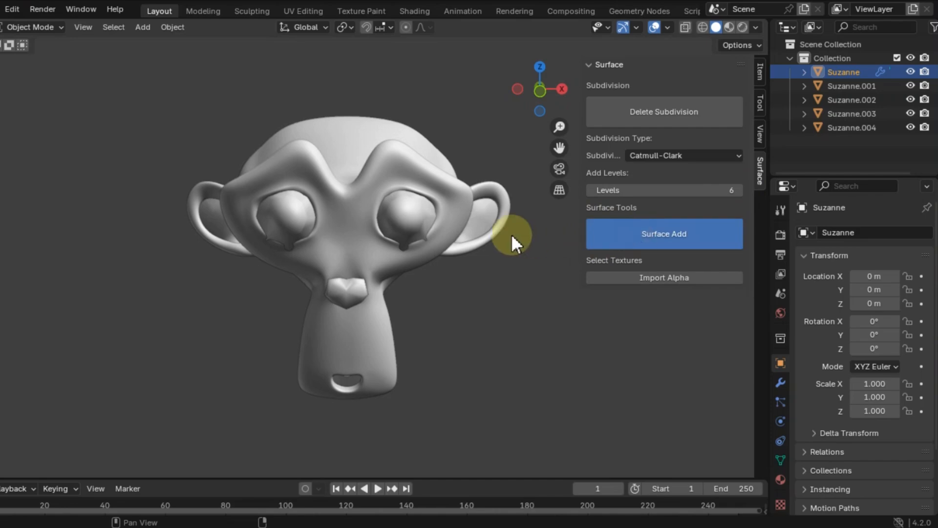
click(663, 233)
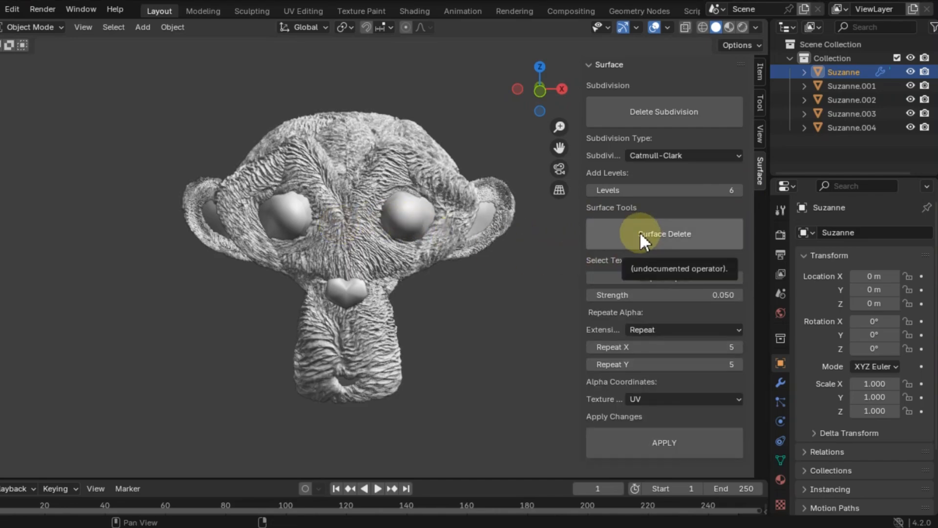
Import a different fur alpha PNG onto Suzanne, tiled four times each direction
click(663, 233)
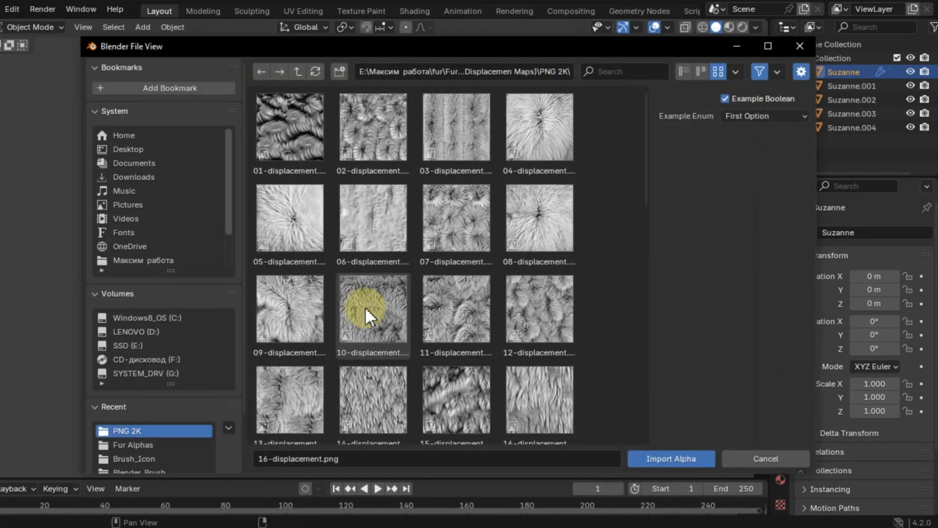
scroll(down, 3)
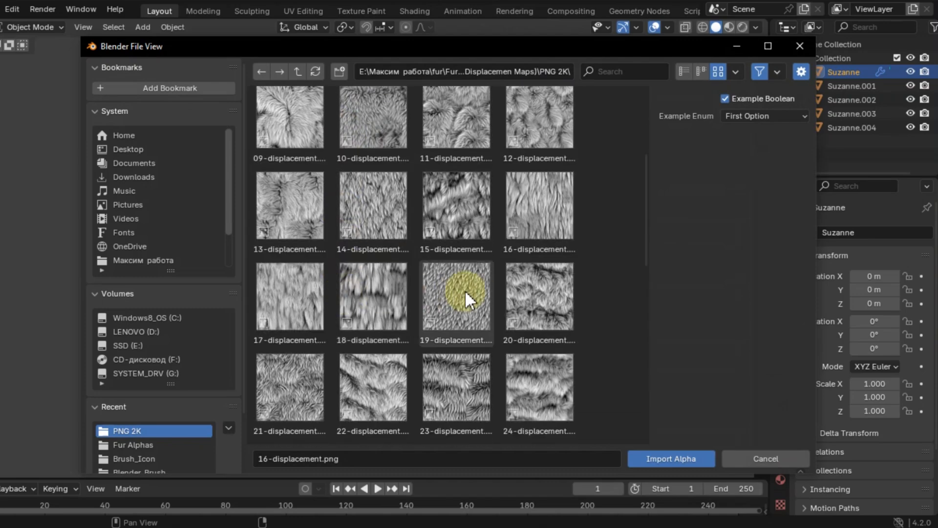
scroll(down, 3)
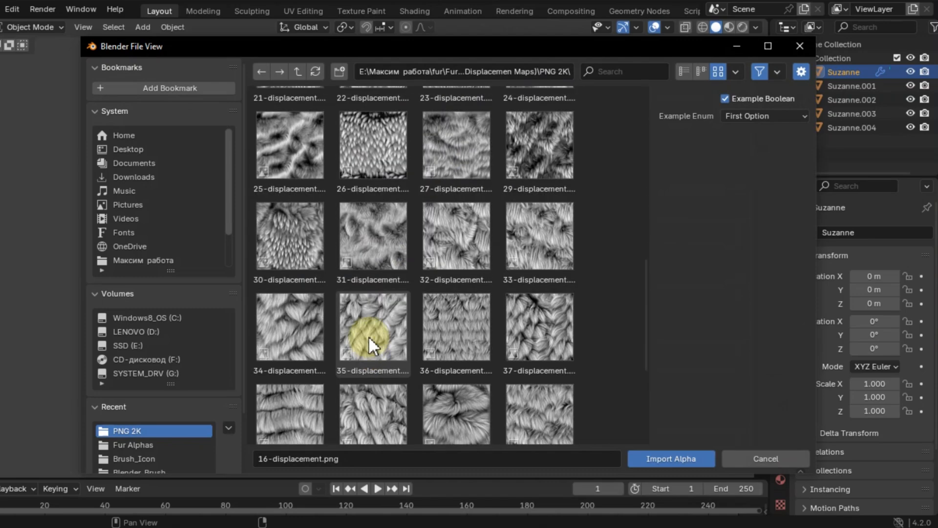
click(671, 458)
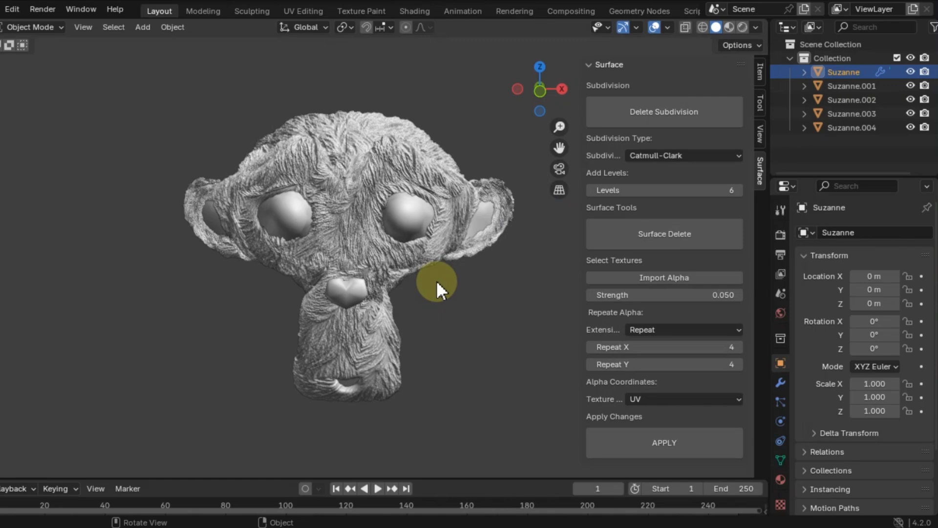
mouse_move(652, 286)
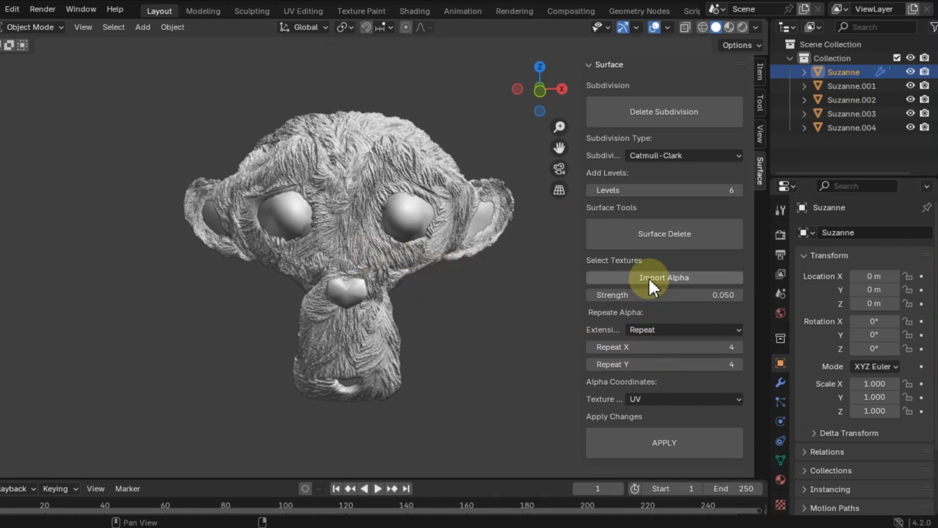
Import further fur alpha maps from the PNG 2K folder, ending with a shaggier five-times tiling
click(663, 277)
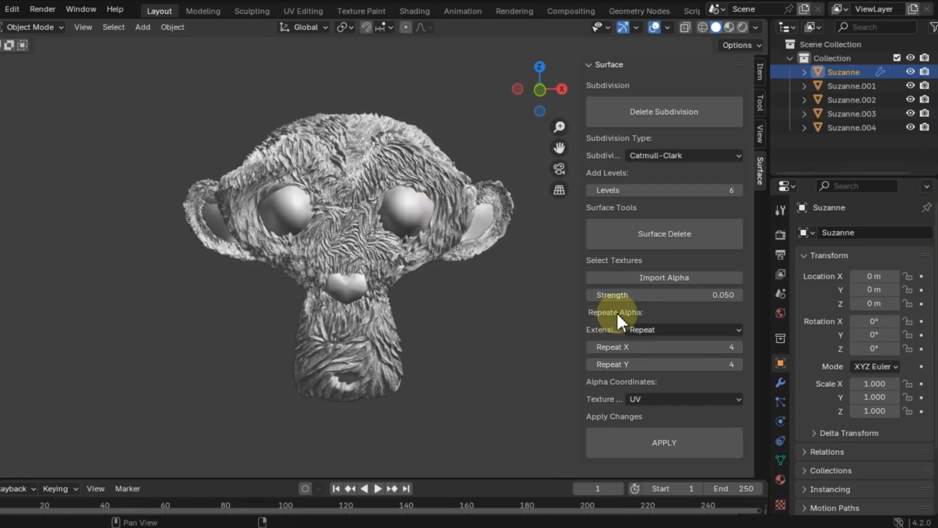
click(664, 277)
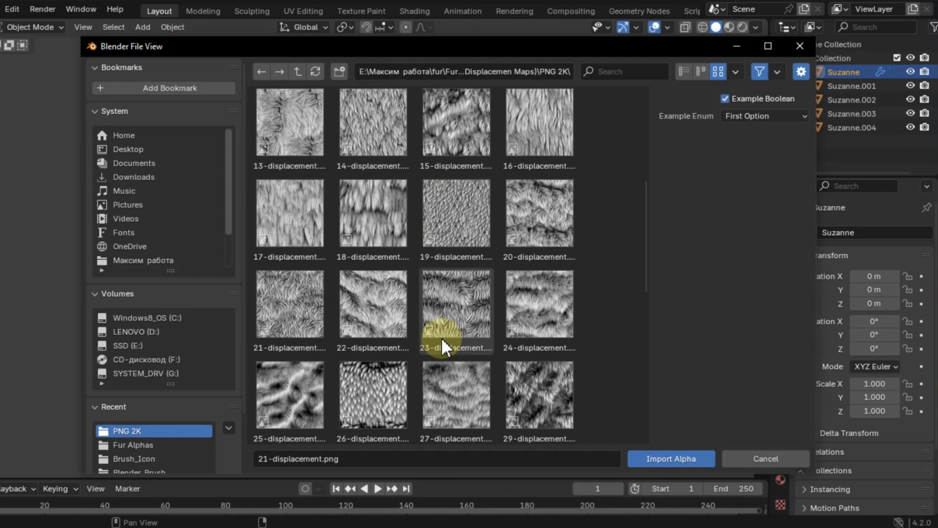
scroll(down, 3)
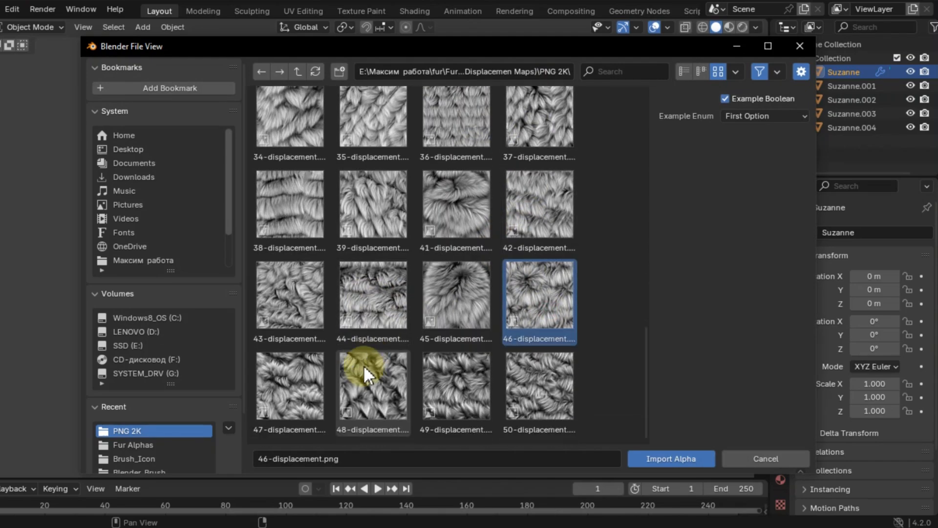
click(670, 458)
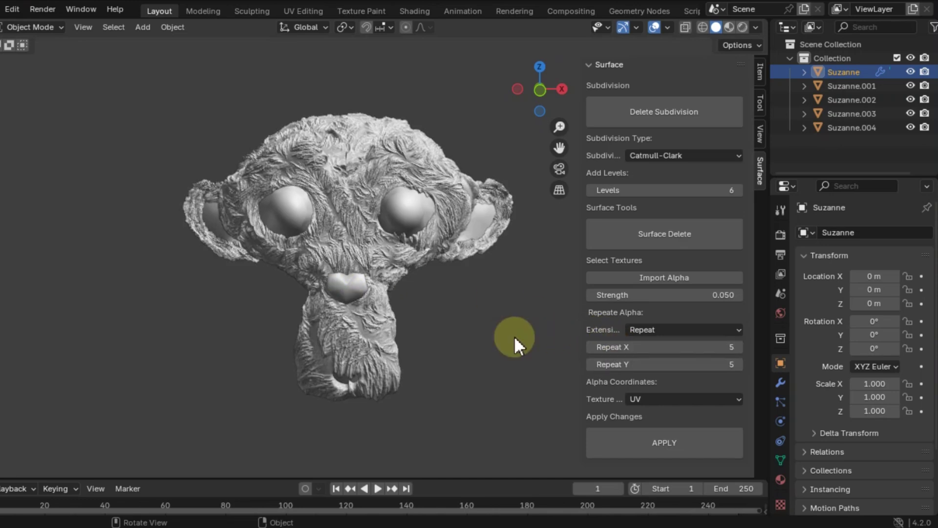
click(663, 277)
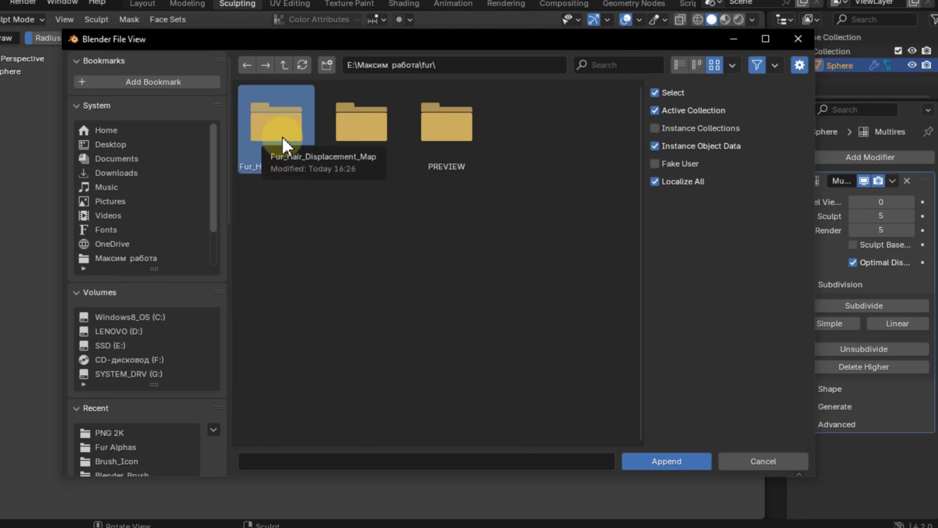
Append Hair(Fur)_Brush from Bush.blend's Brush folder into the file
double_click(276, 114)
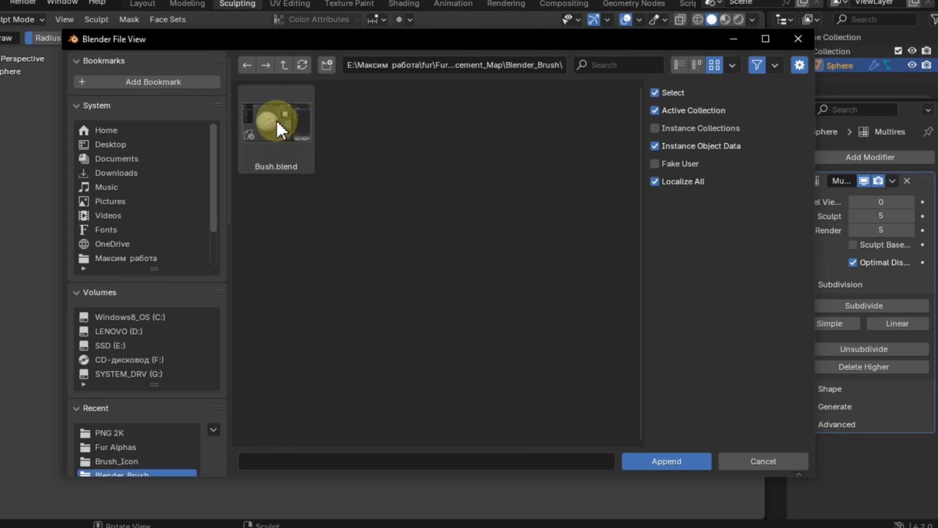
double_click(276, 119)
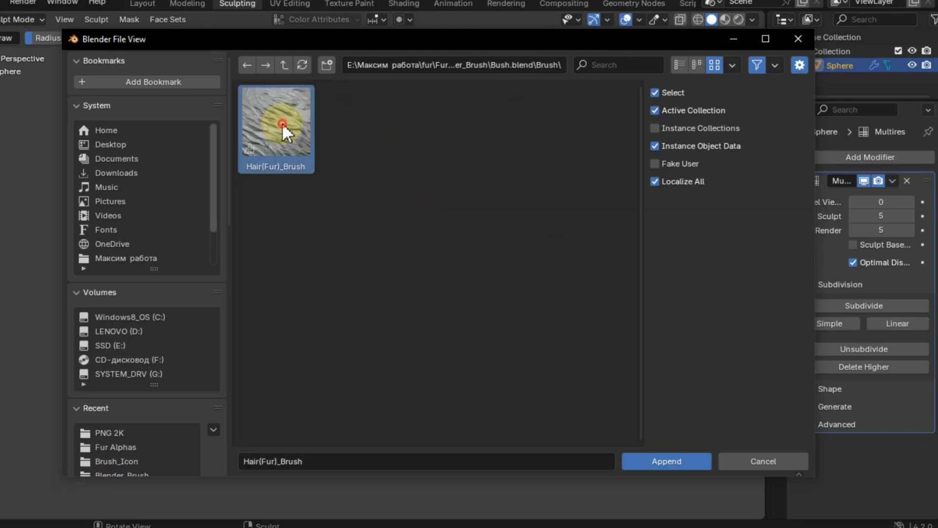
click(666, 461)
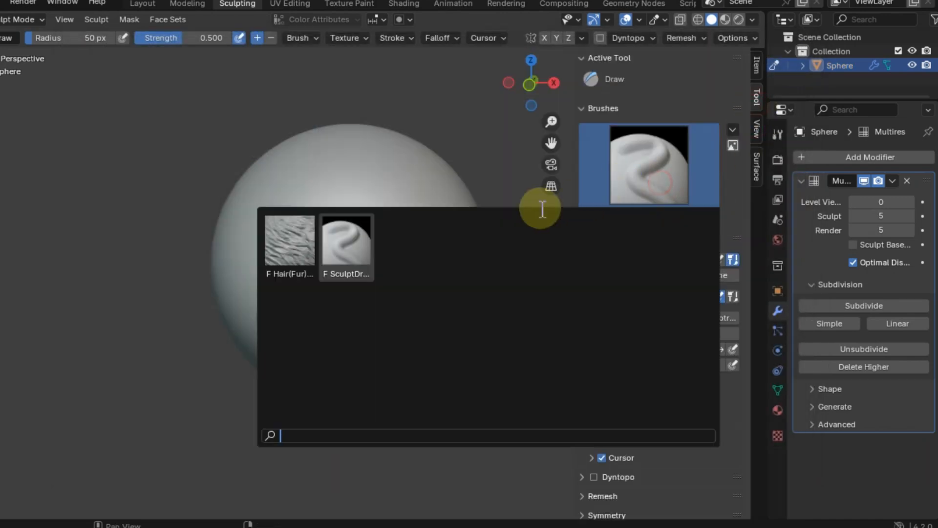
Sculpt fur strokes on the sphere with Hair(Fur)_Brush and start picking a new texture image
click(290, 241)
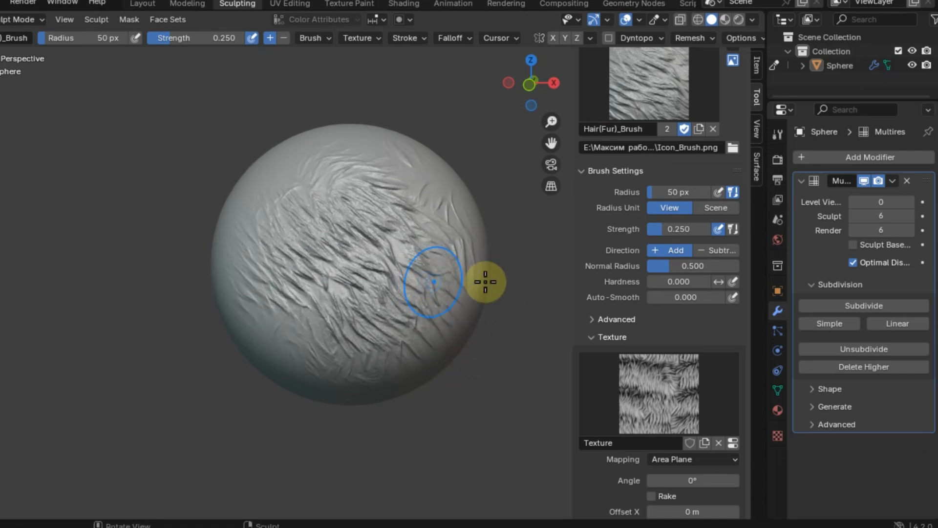
click(777, 431)
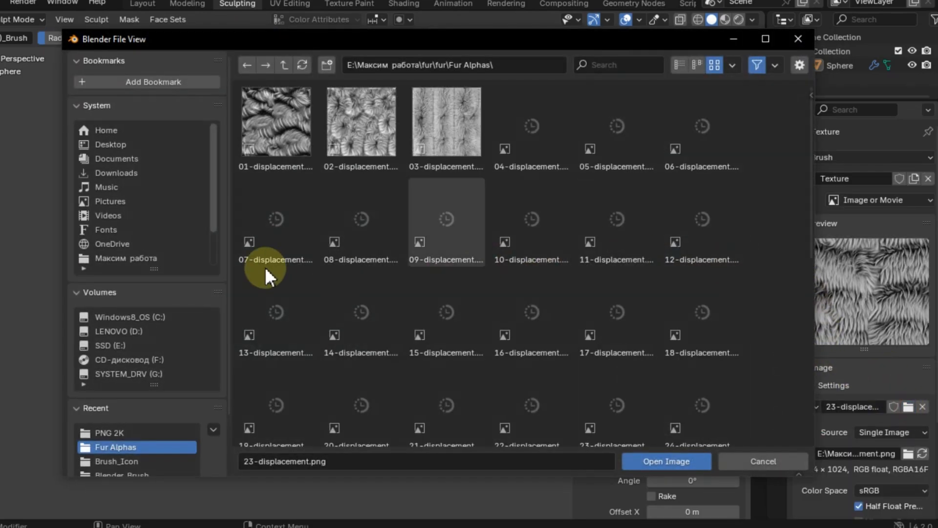
Load fur alphas 16 and 35-displacement.png as brush textures, sculpting between swaps
click(666, 461)
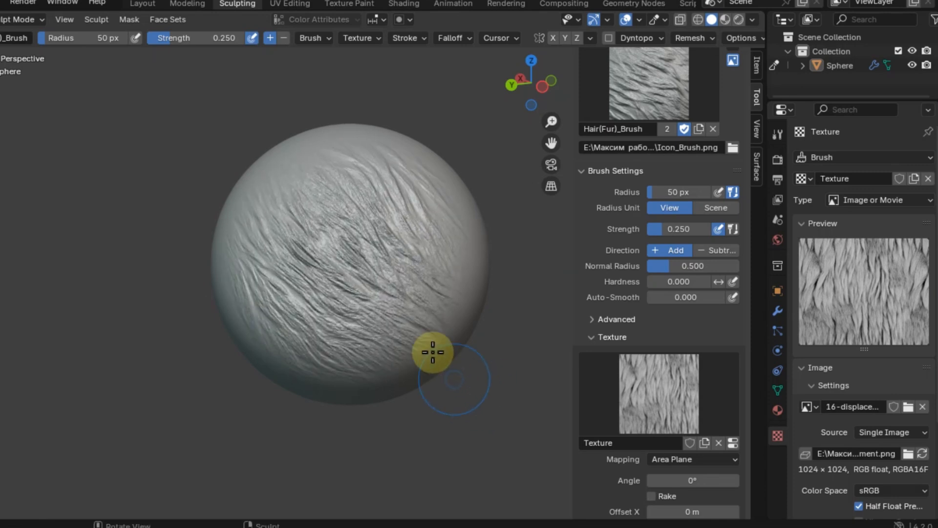
mouse_move(418, 268)
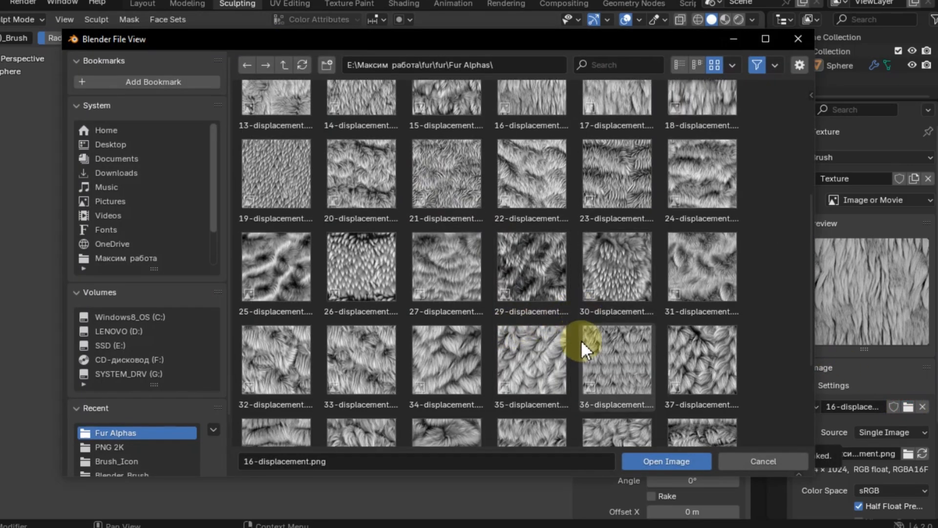
click(666, 460)
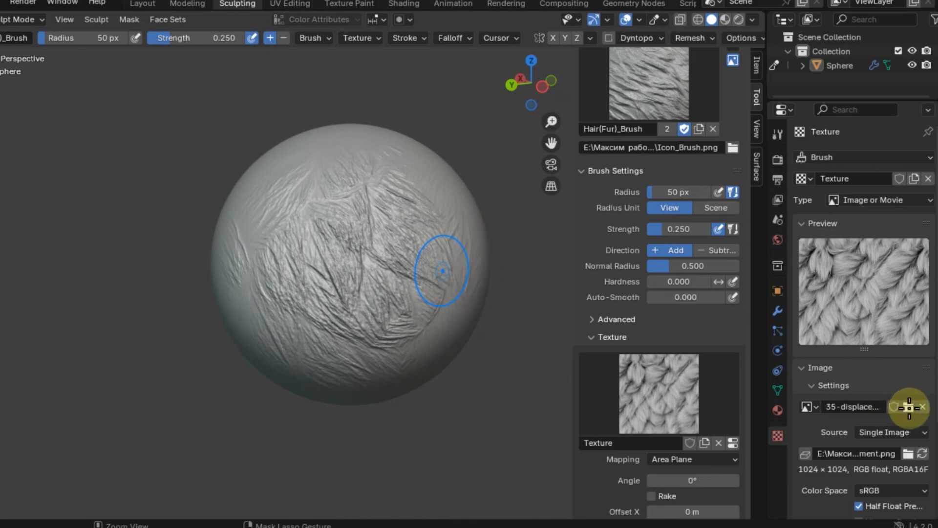
click(906, 407)
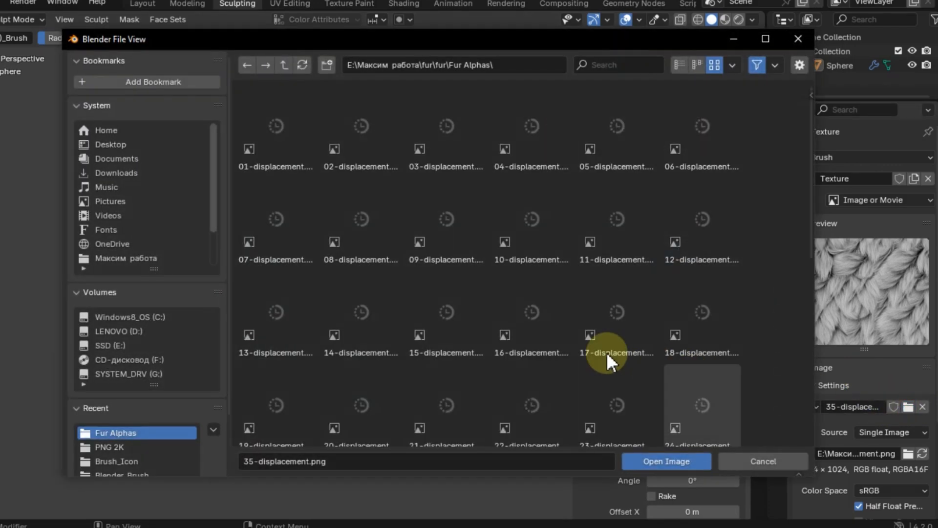
scroll(down, 3)
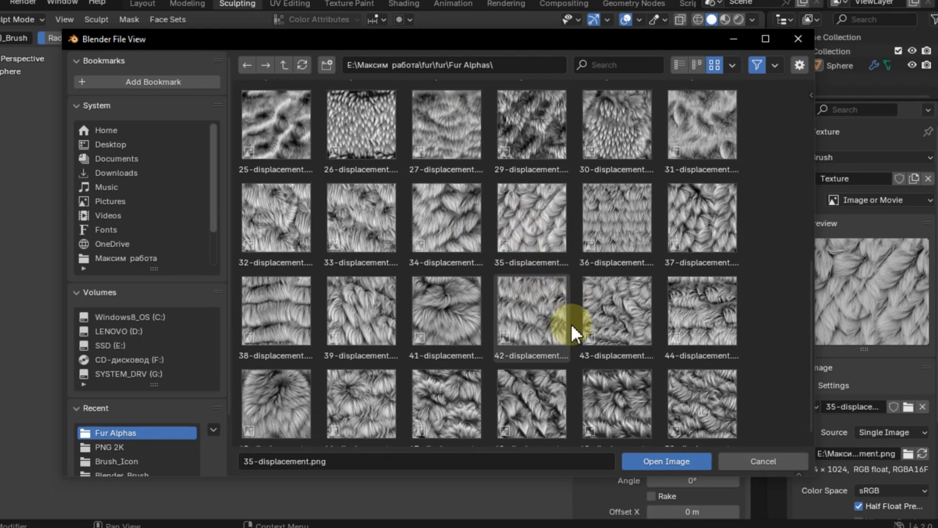